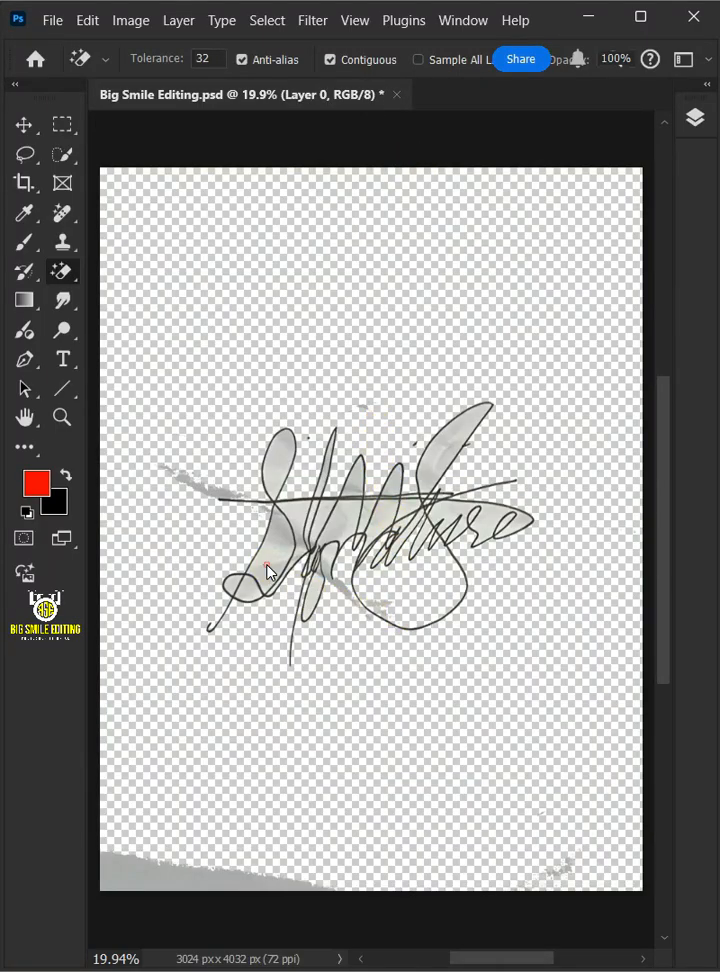
- Search YouTube for 'big smile', open the Big Smile Editing channel, and subscribe
{"action": "left_click", "coordinate": [377, 528]}
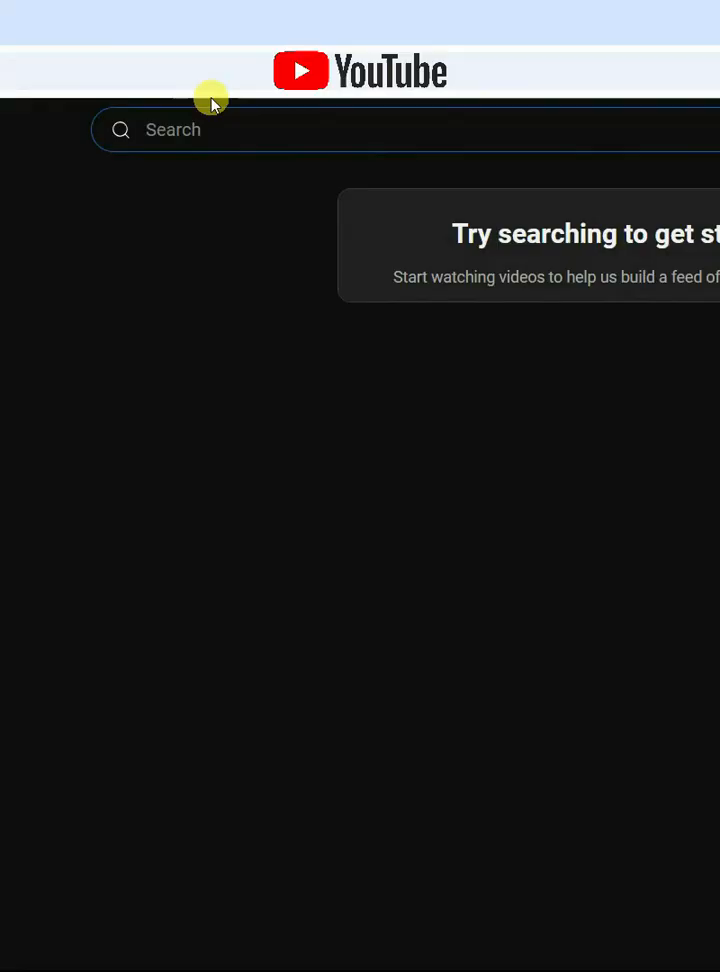
{"action": "type", "text": "big smile"}
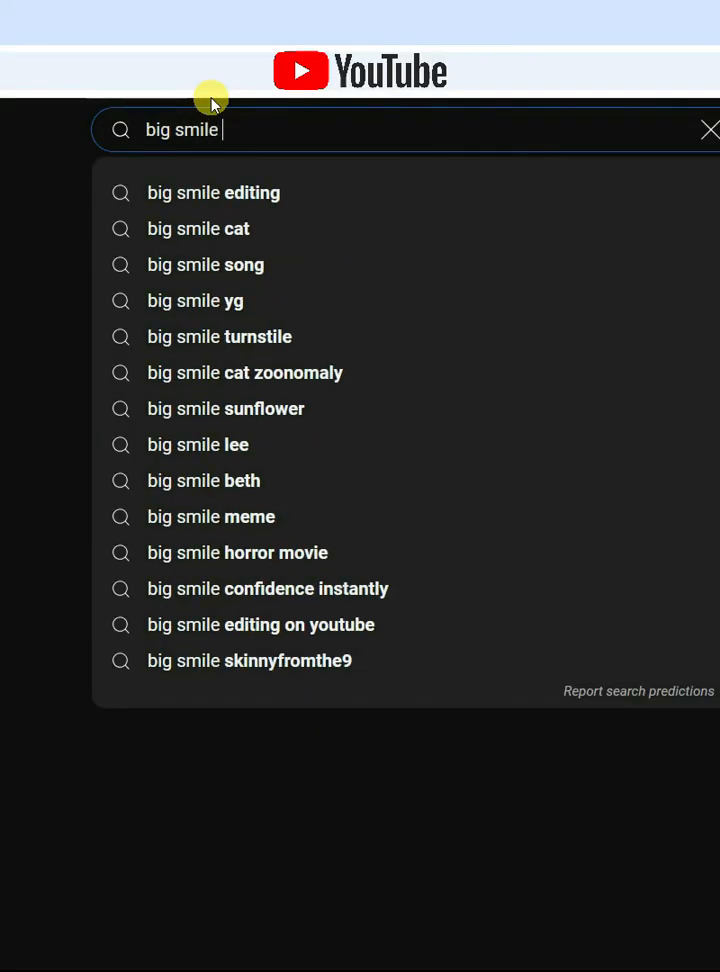
{"action": "left_click", "coordinate": [212, 193]}
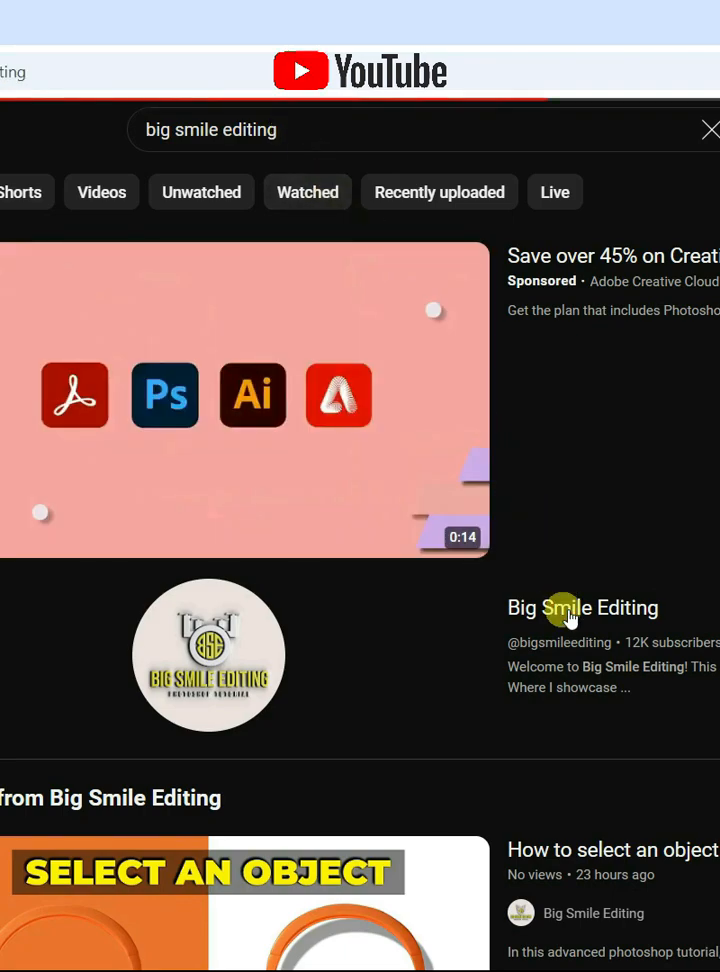
{"action": "left_click", "coordinate": [582, 608]}
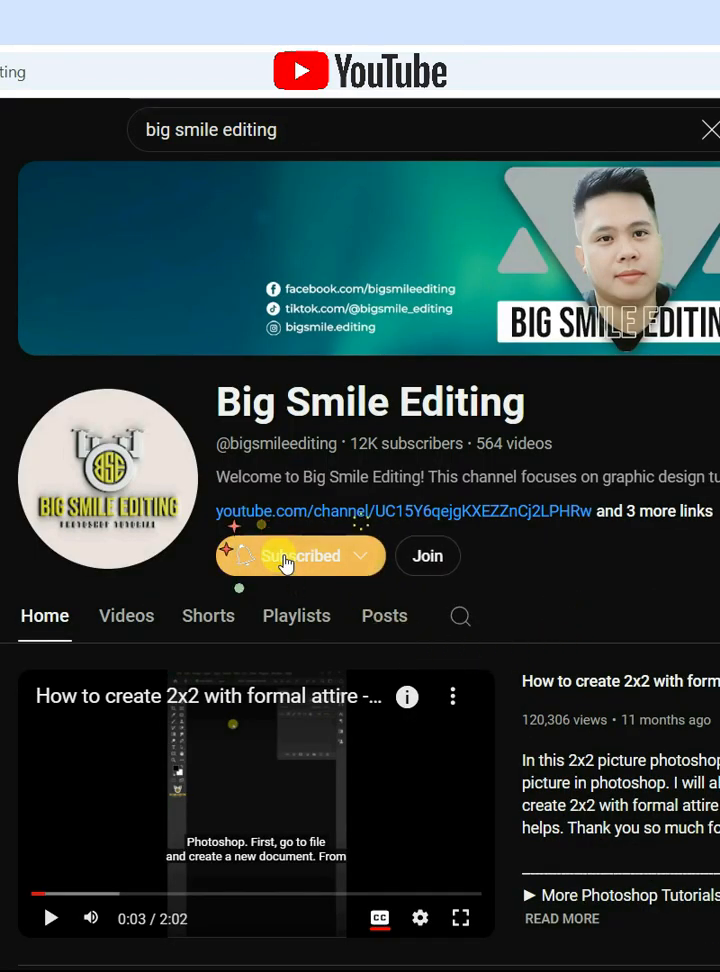
{"action": "left_click", "coordinate": [300, 555]}
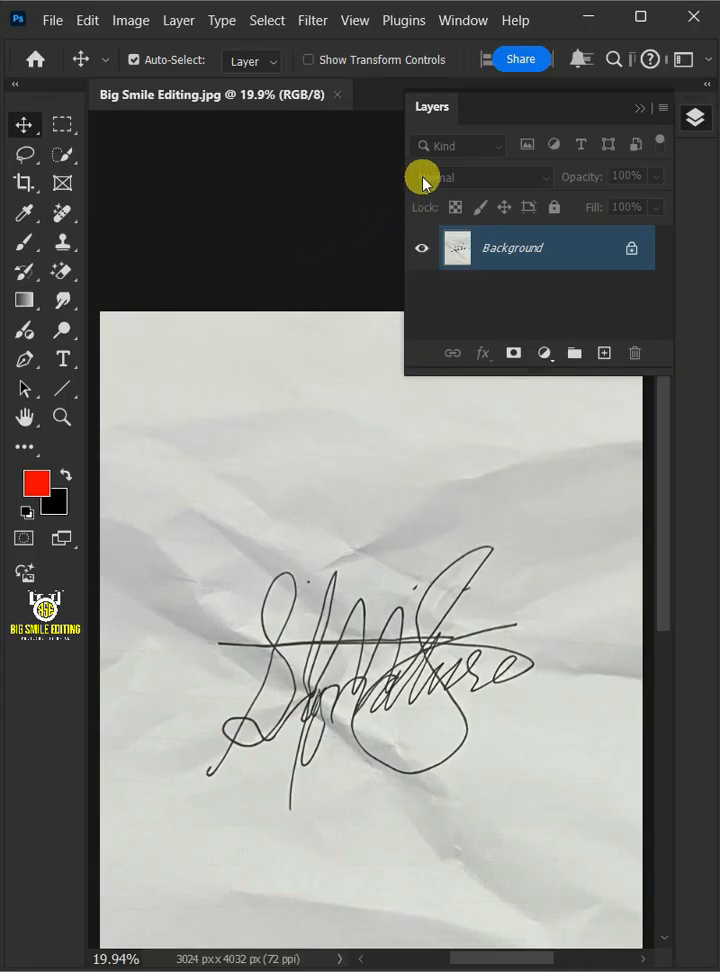
- Open the Channels panel and compare Green, then view only the Blue channel
{"action": "left_click", "coordinate": [462, 19]}
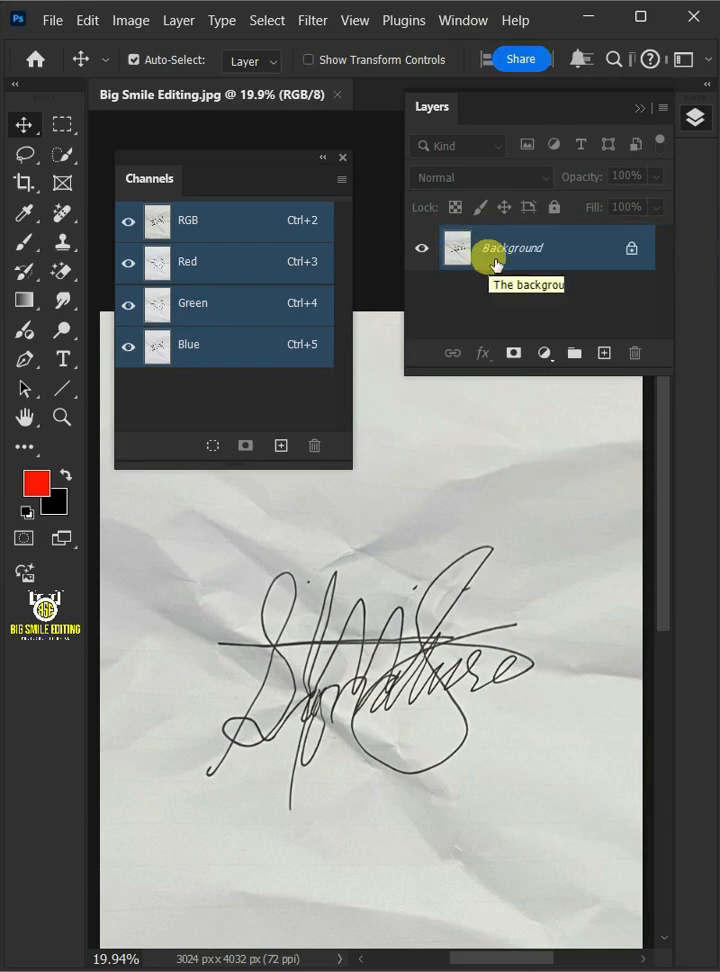
{"action": "left_click", "coordinate": [187, 261]}
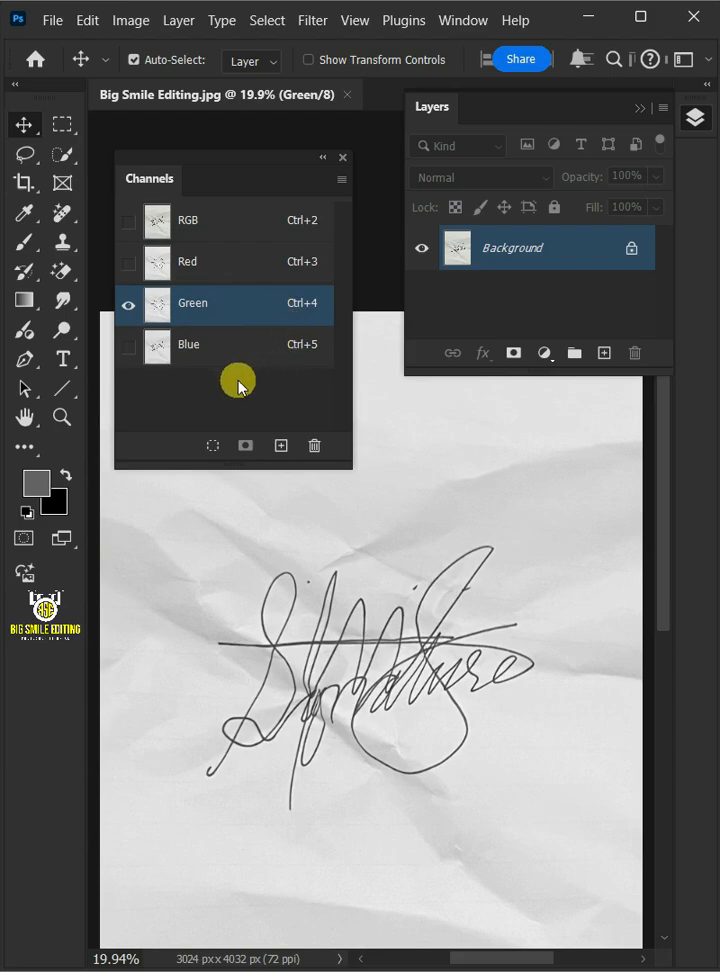
{"action": "left_click", "coordinate": [188, 344]}
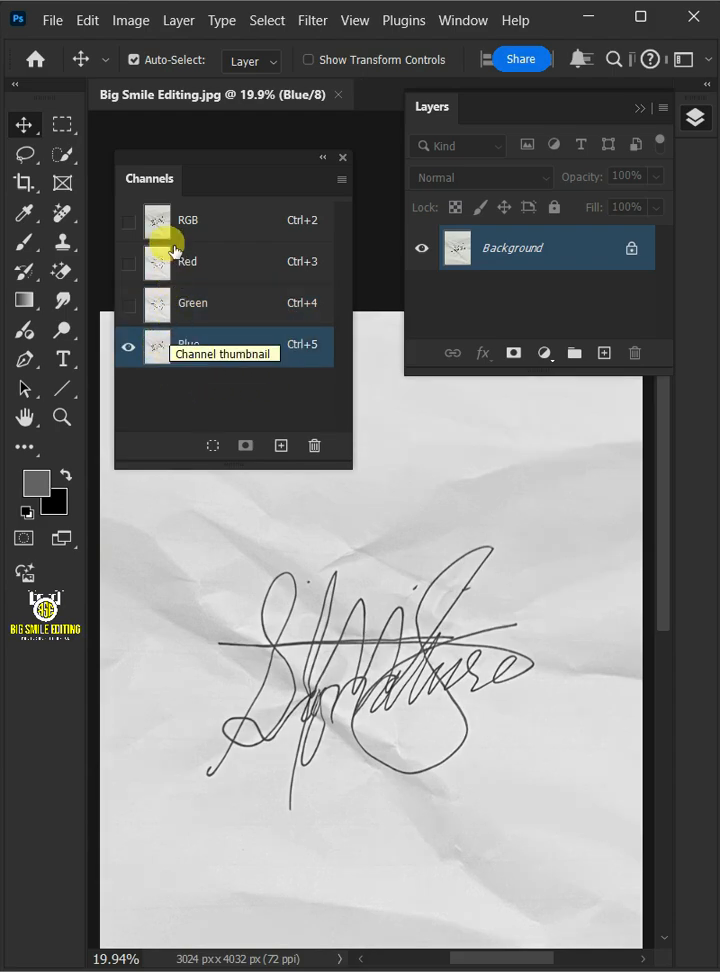
{"action": "left_click", "coordinate": [130, 20]}
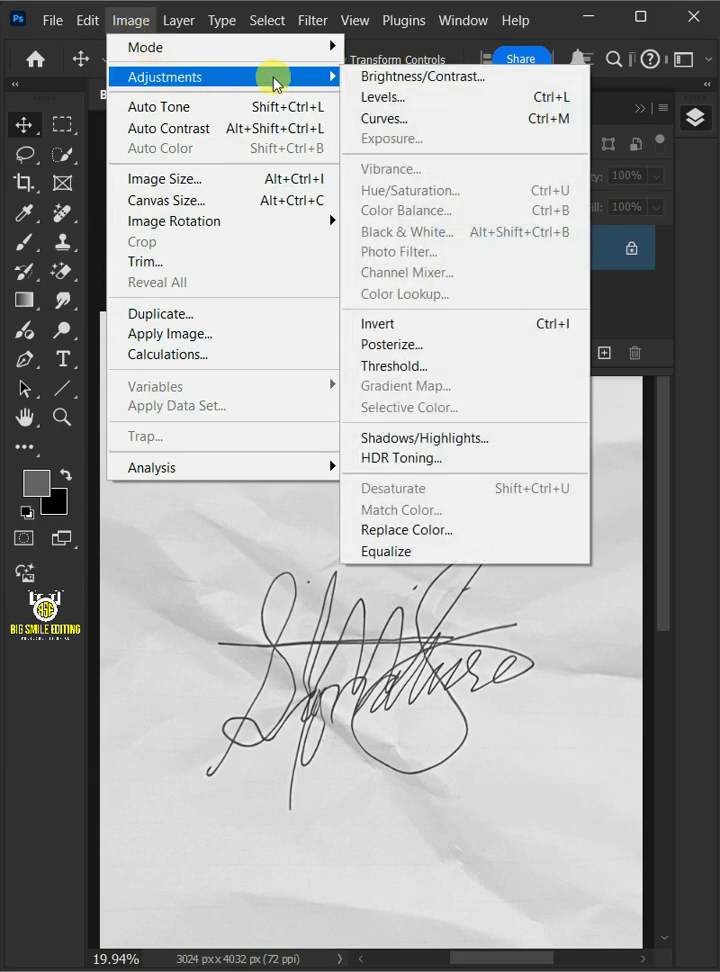
- Apply Levels to the Blue channel, raising contrast so paper whitens and signature turns black
{"action": "left_click", "coordinate": [382, 97]}
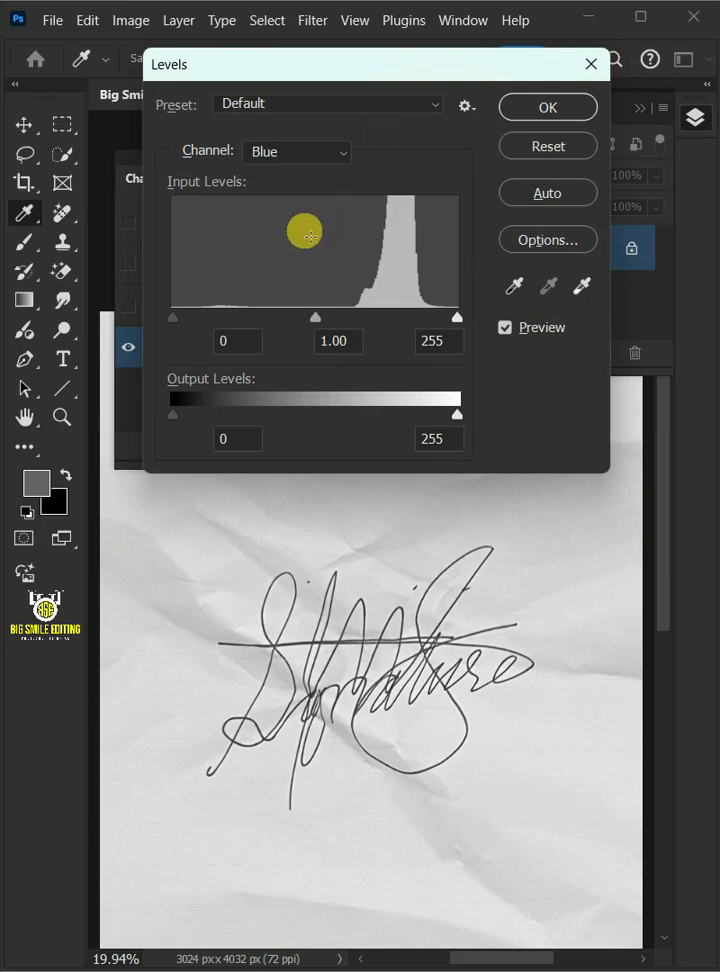
{"action": "left_click_drag", "start_coordinate": [172, 317], "coordinate": [257, 317]}
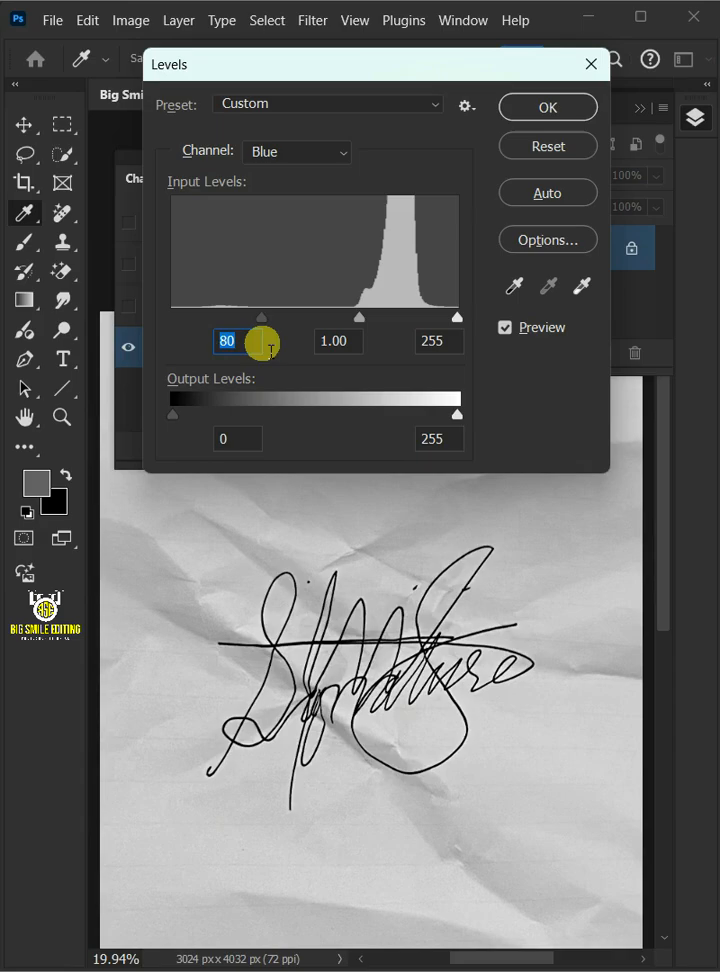
{"action": "type", "text": "236"}
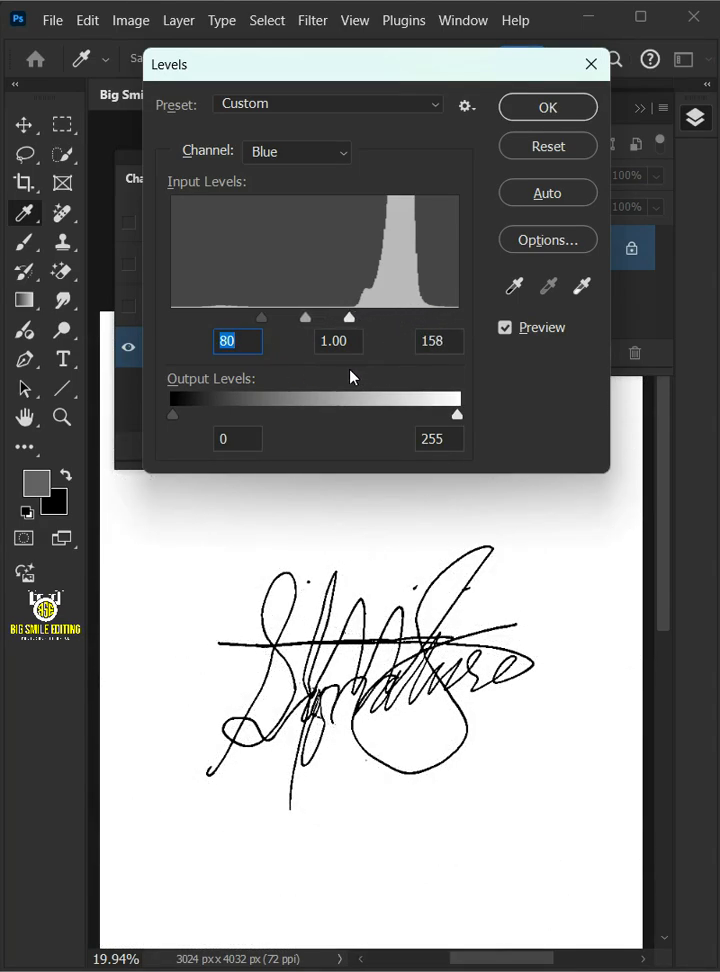
{"action": "left_click", "coordinate": [547, 107]}
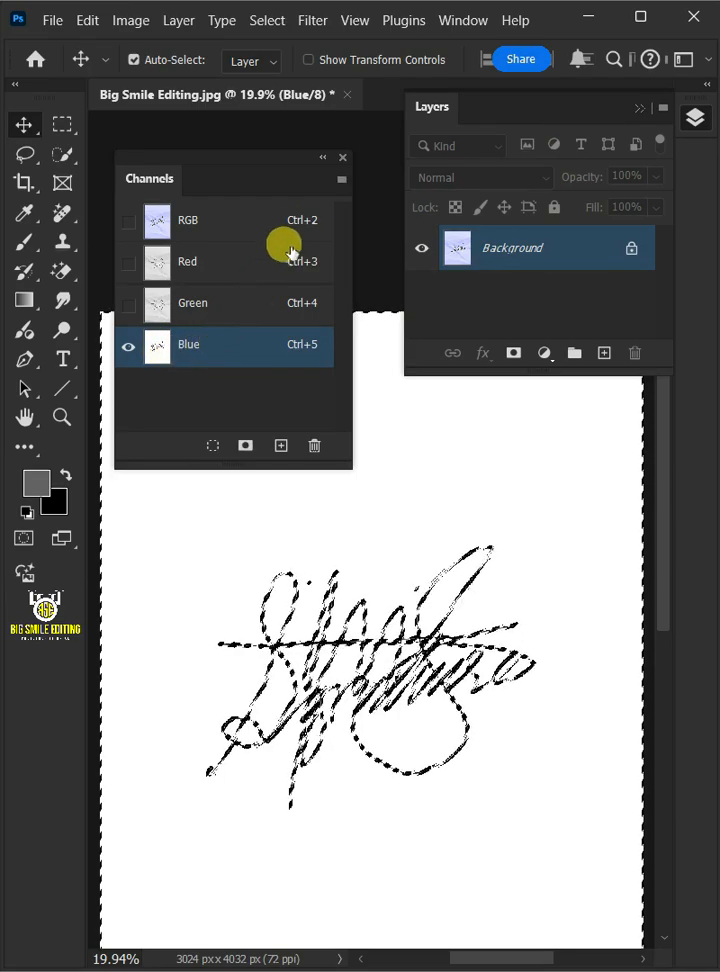
- Return to the RGB view and invert the selection to the signature strokes
{"action": "left_click", "coordinate": [342, 157]}
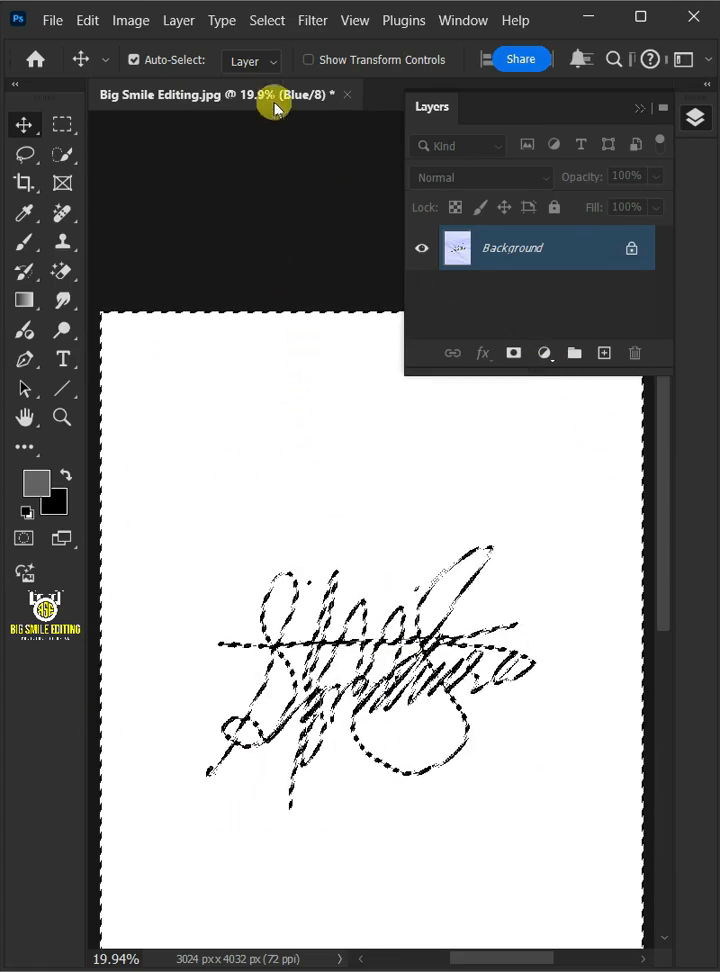
{"action": "left_click", "coordinate": [266, 20]}
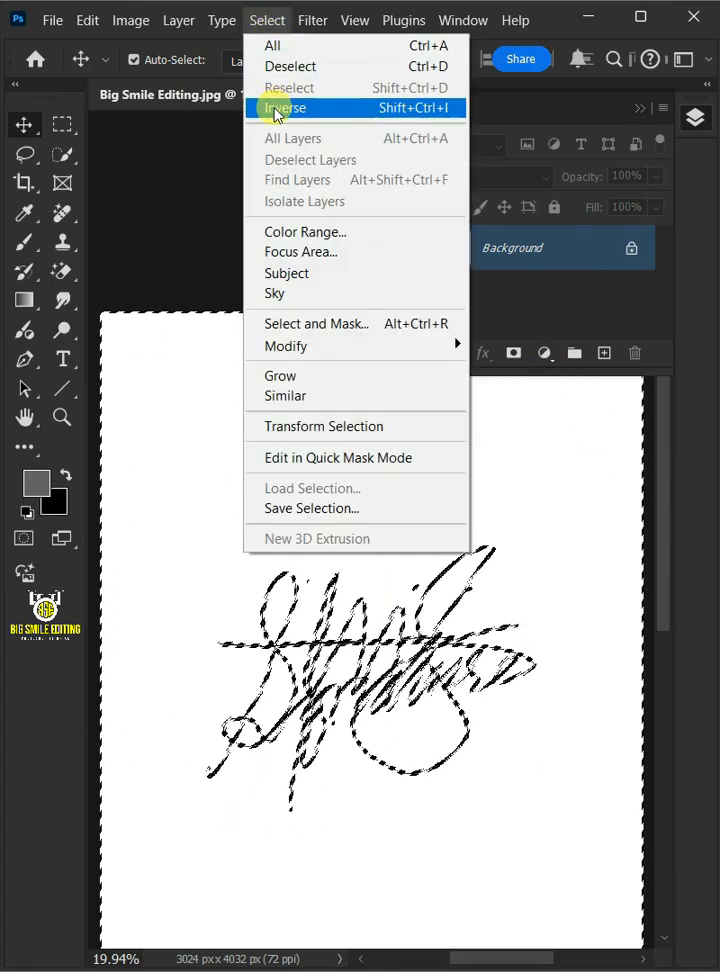
{"action": "left_click", "coordinate": [287, 108]}
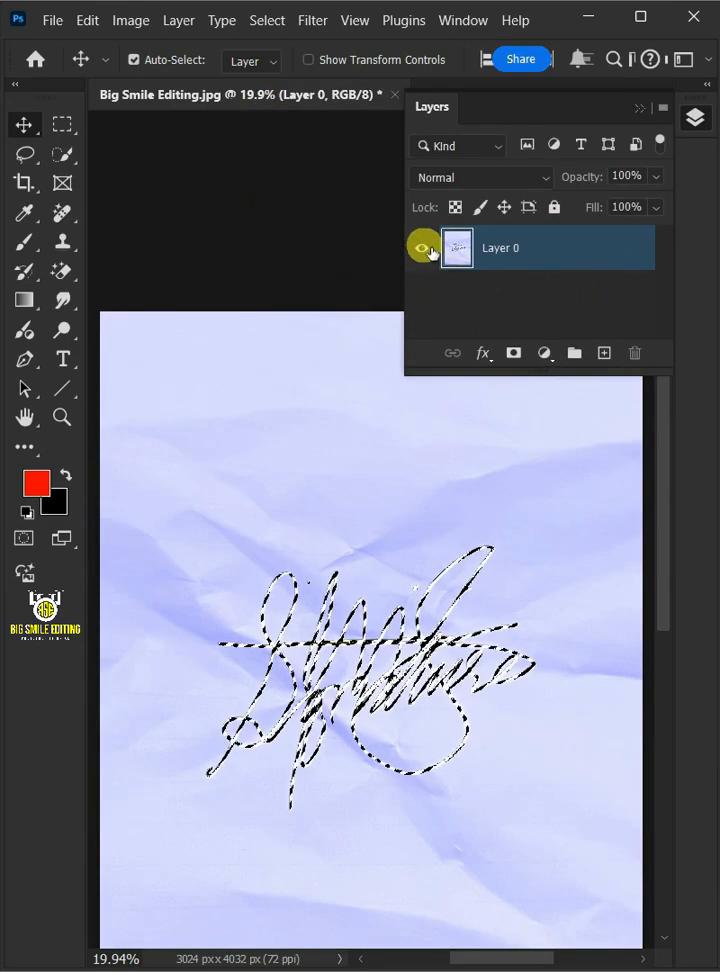
- Hide the Layer 0 paper photo and add a red Solid Color fill layer
{"action": "left_click", "coordinate": [544, 352]}
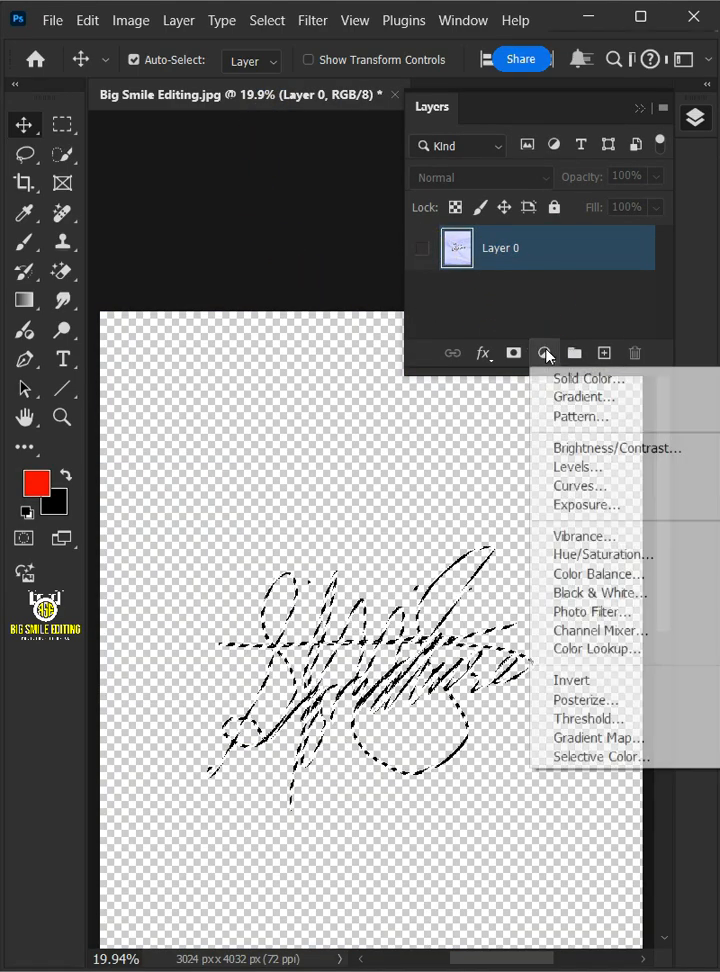
{"action": "left_click", "coordinate": [588, 378]}
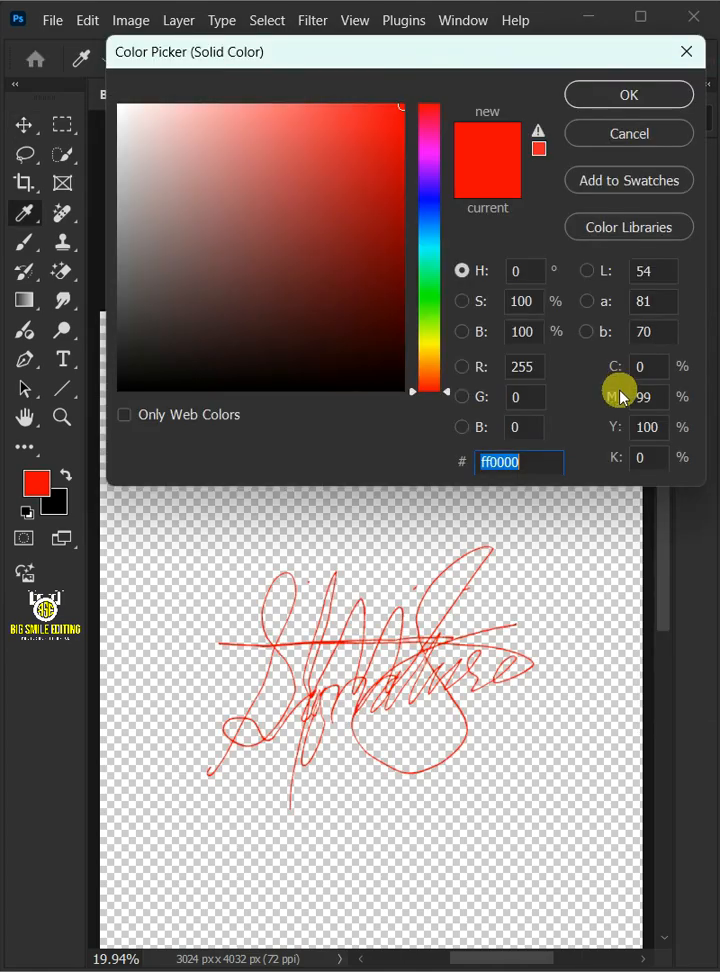